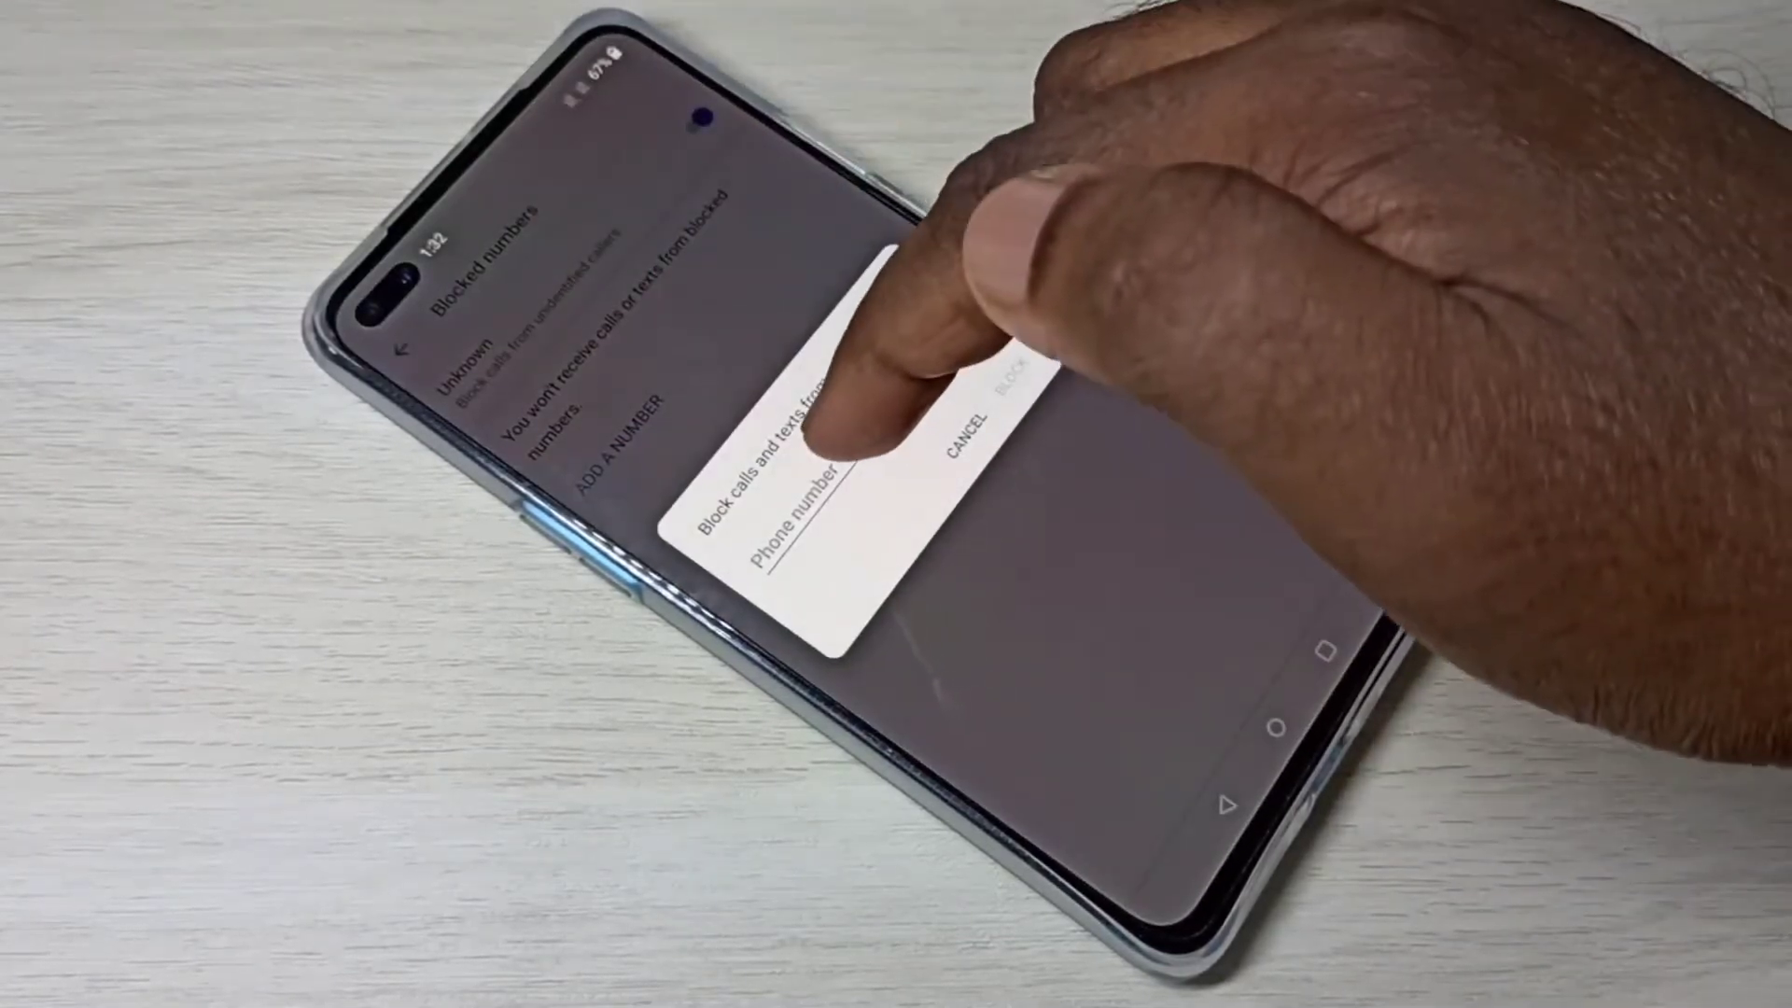
Focus the Phone number field in the Block a number dialog
left_click(800, 537)
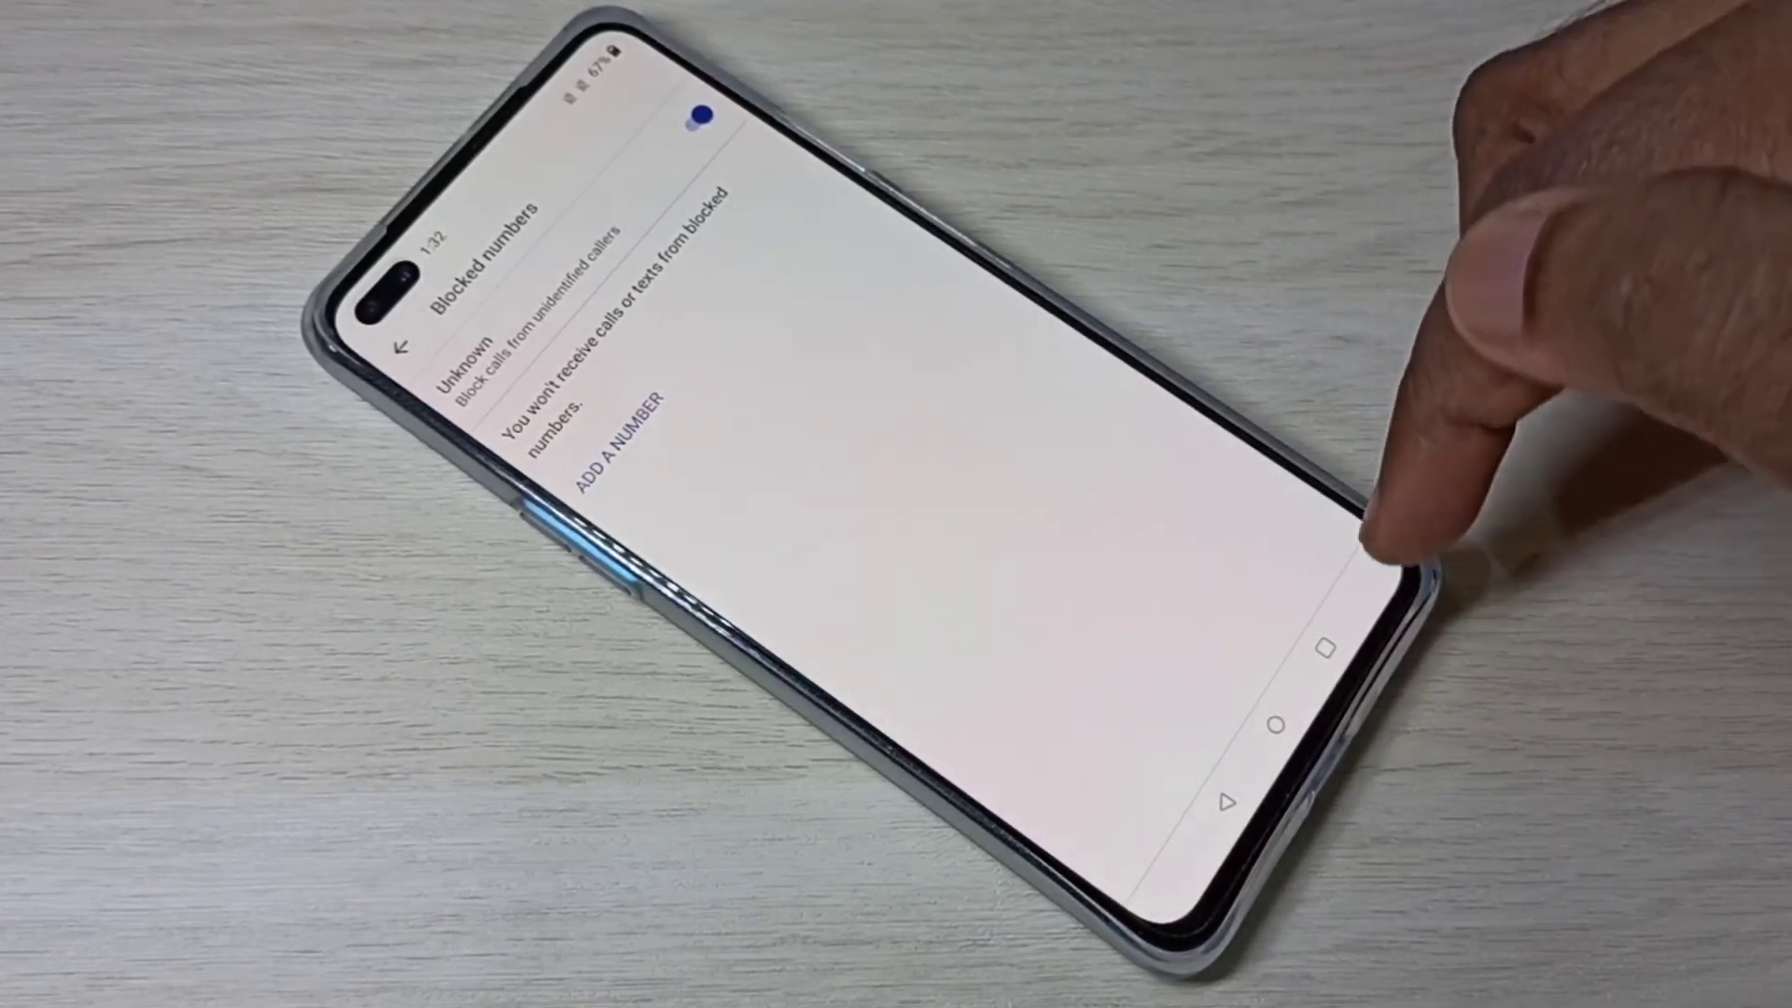
Open the Recents app switcher showing the Blocked numbers screen card
left_click(1355, 642)
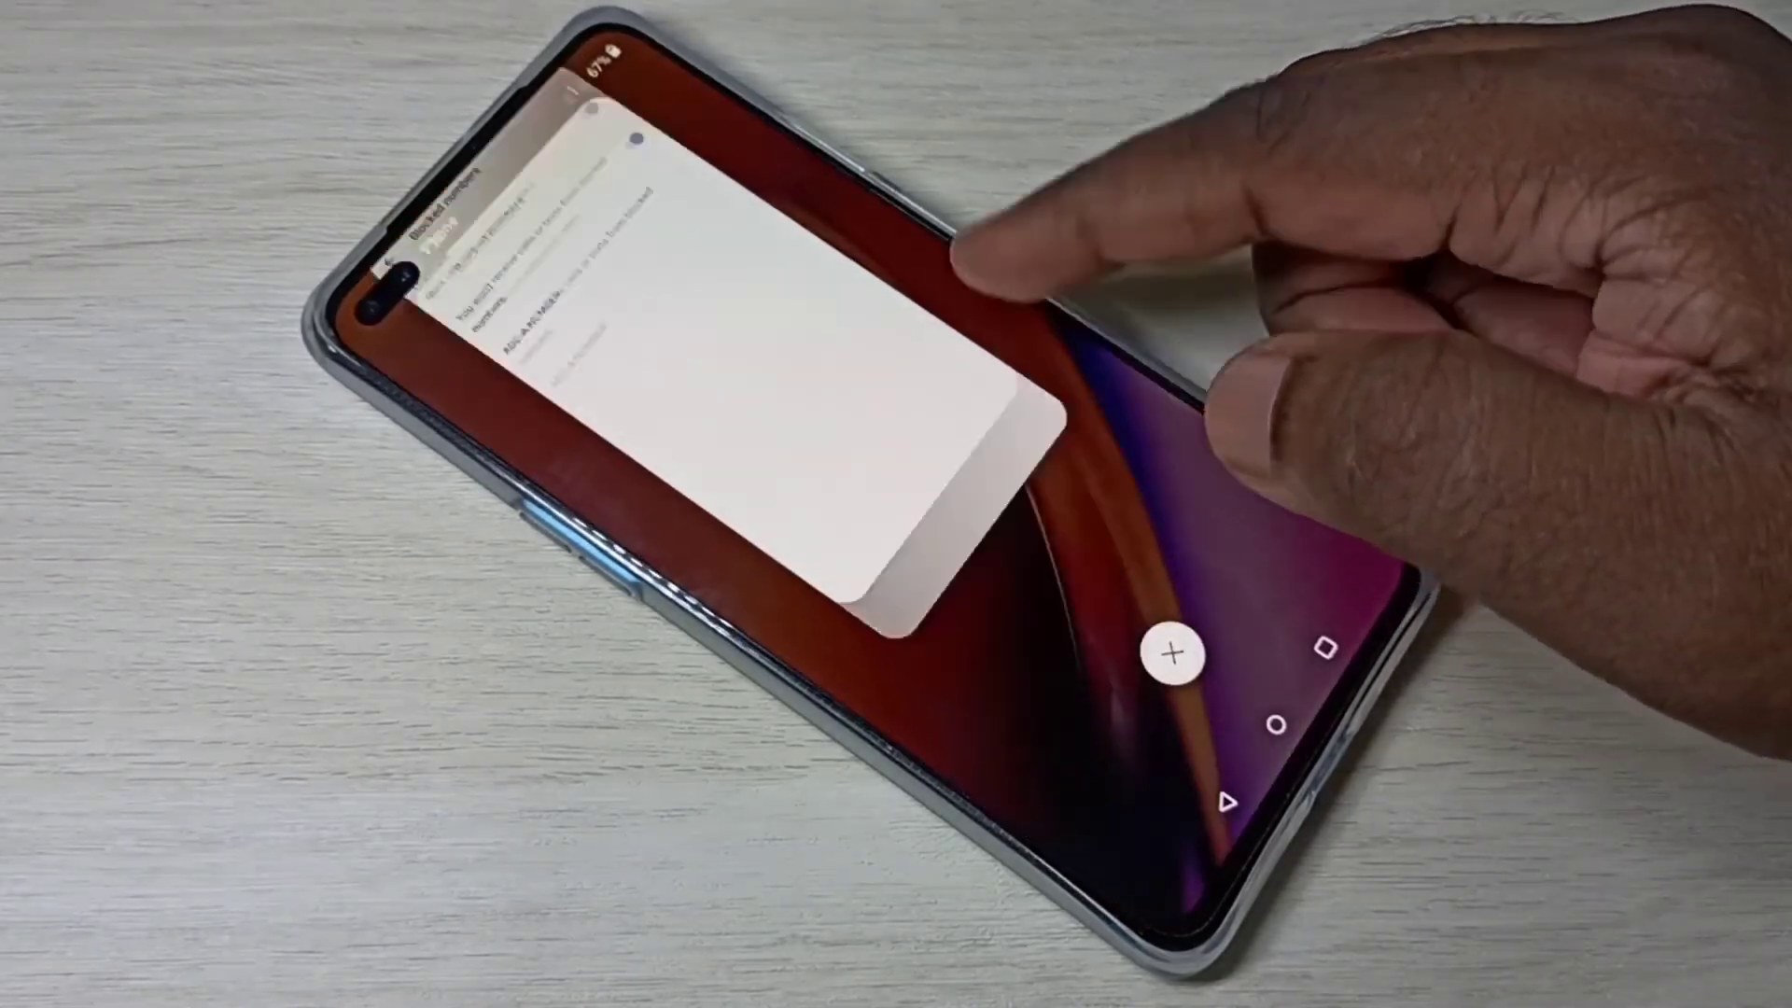